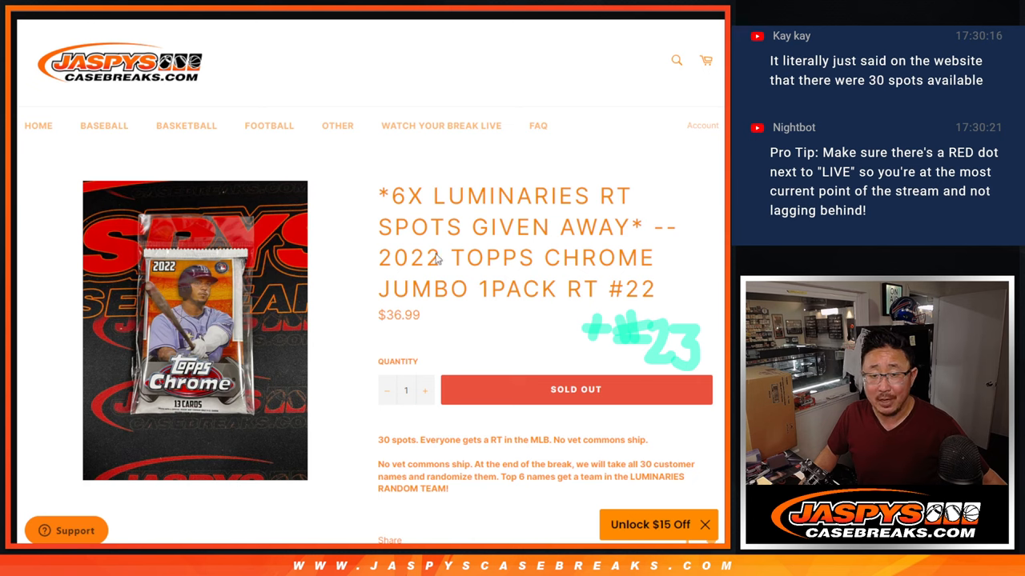
mouse_move(596, 274)
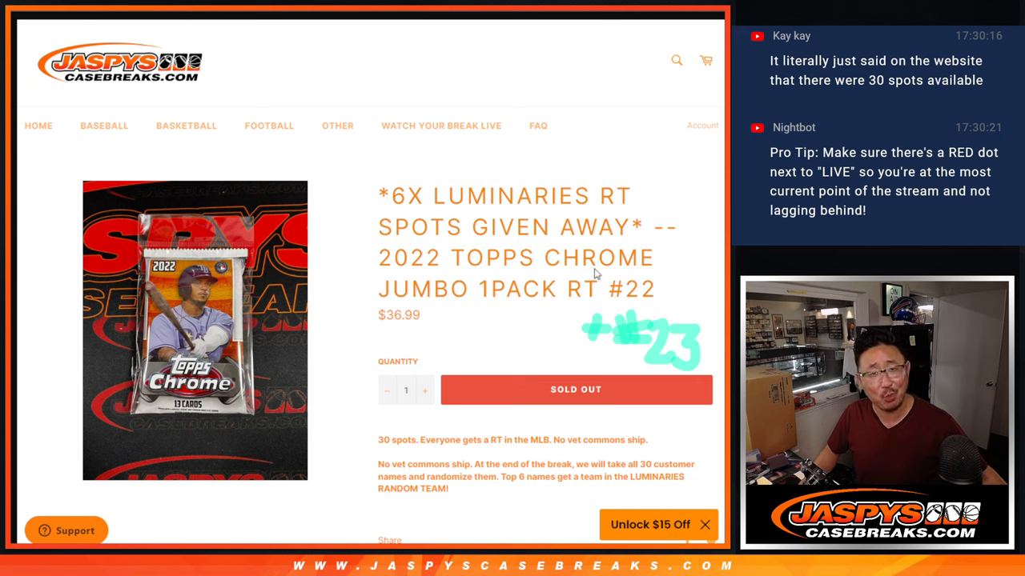
mouse_move(653, 286)
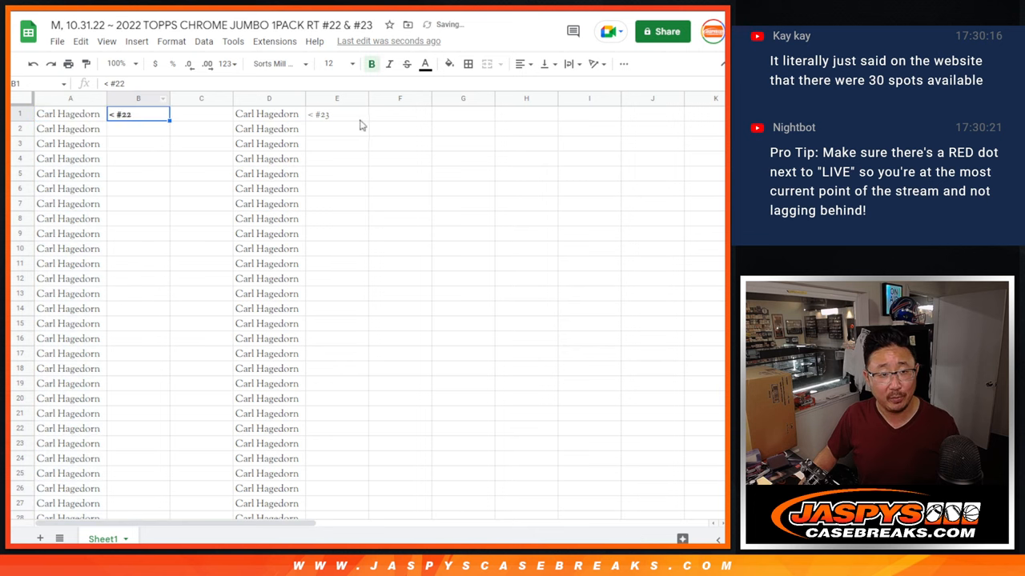
Label column D's list as break #23 beside #22 and confirm the count of both name columns
click(336, 113)
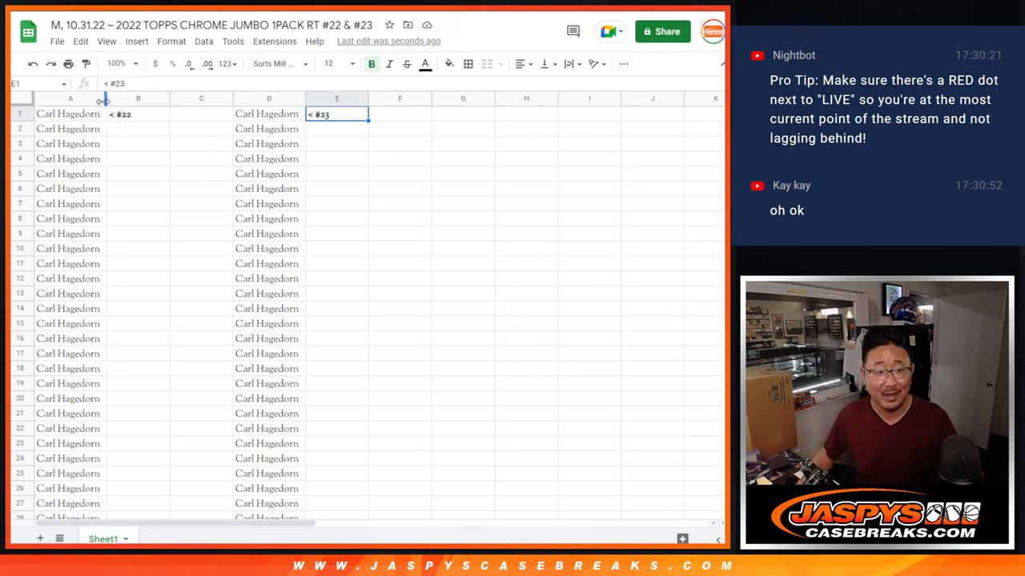
click(269, 99)
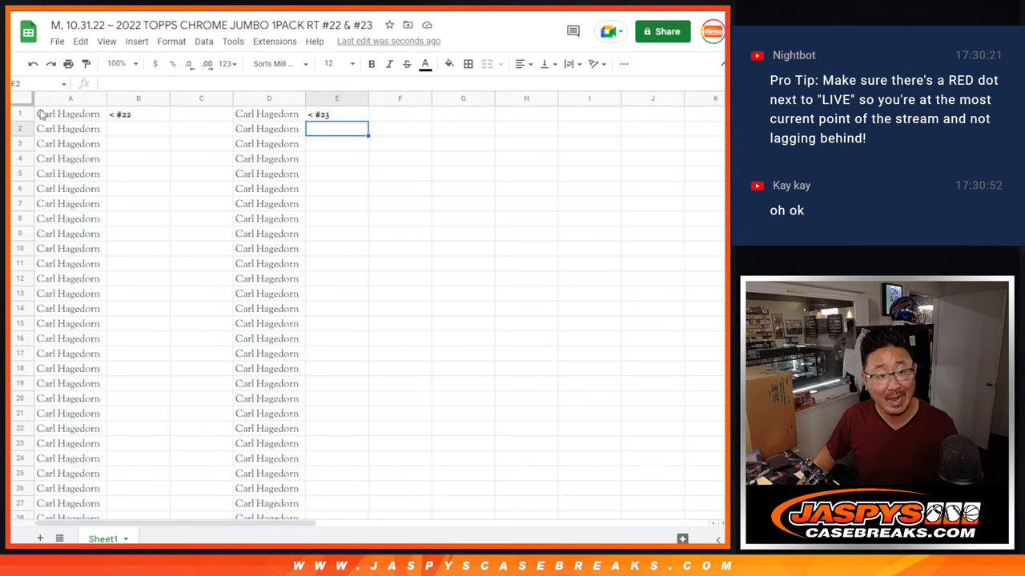
click(269, 98)
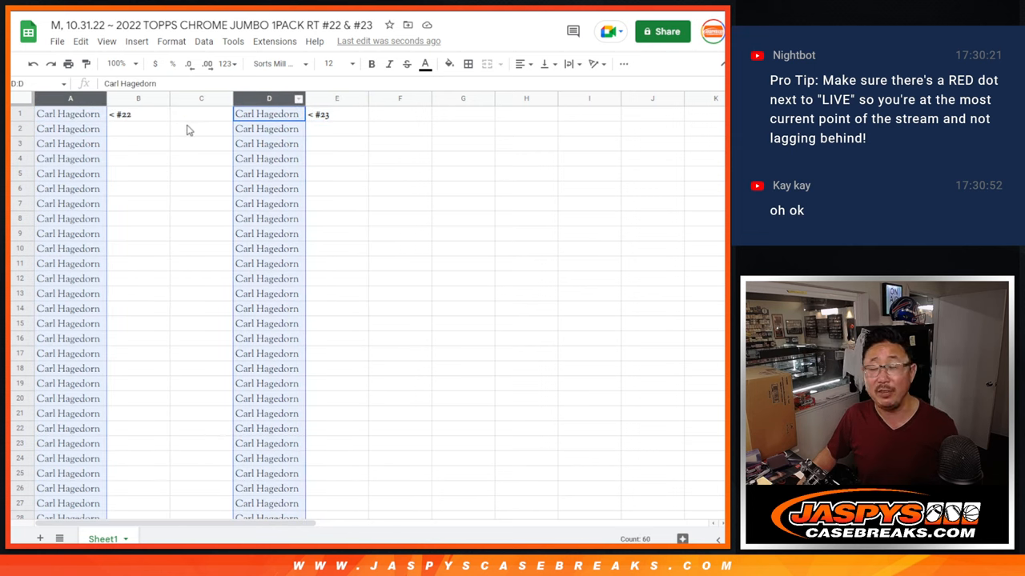
click(202, 128)
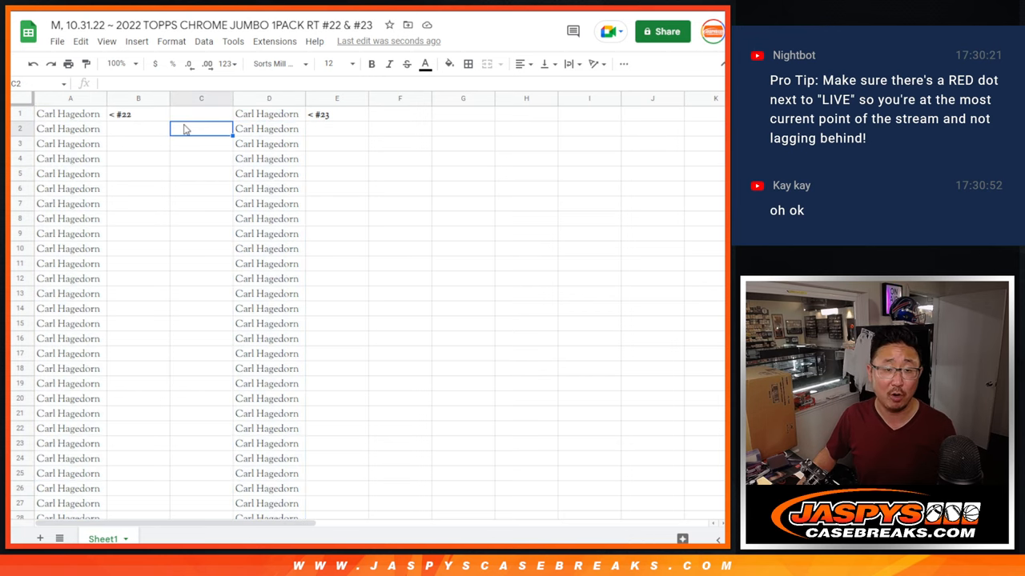